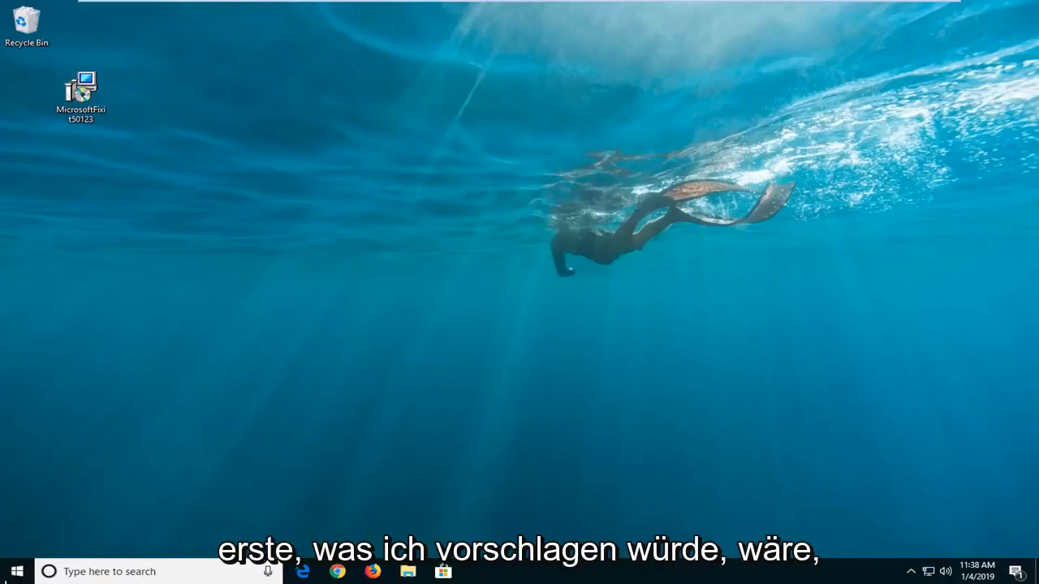
# - Search the Start menu for 'troubleshoot' to surface Troubleshoot system settings
pyautogui.click(14, 572)
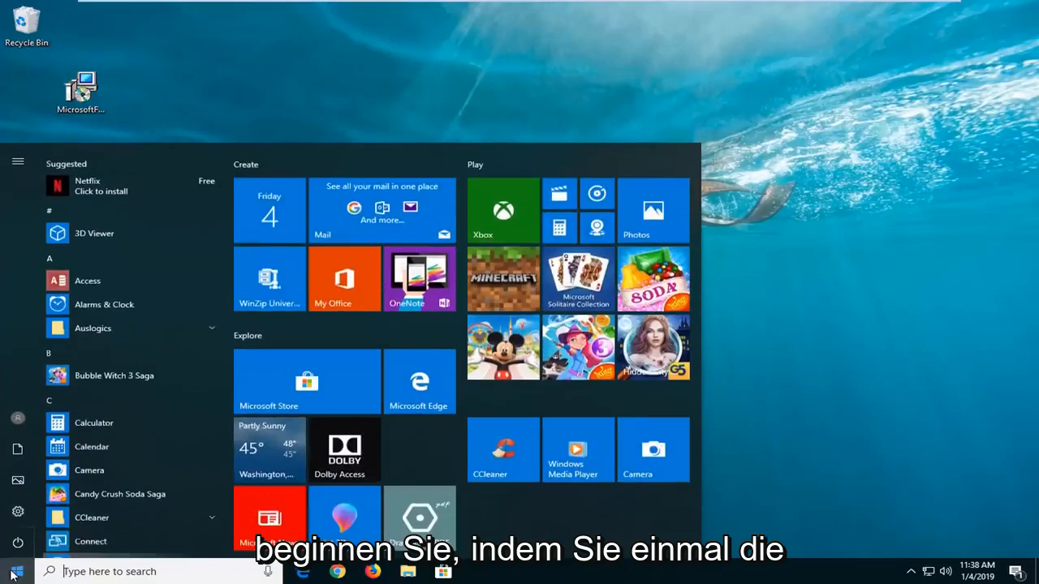
pyautogui.write('troubleshoot')
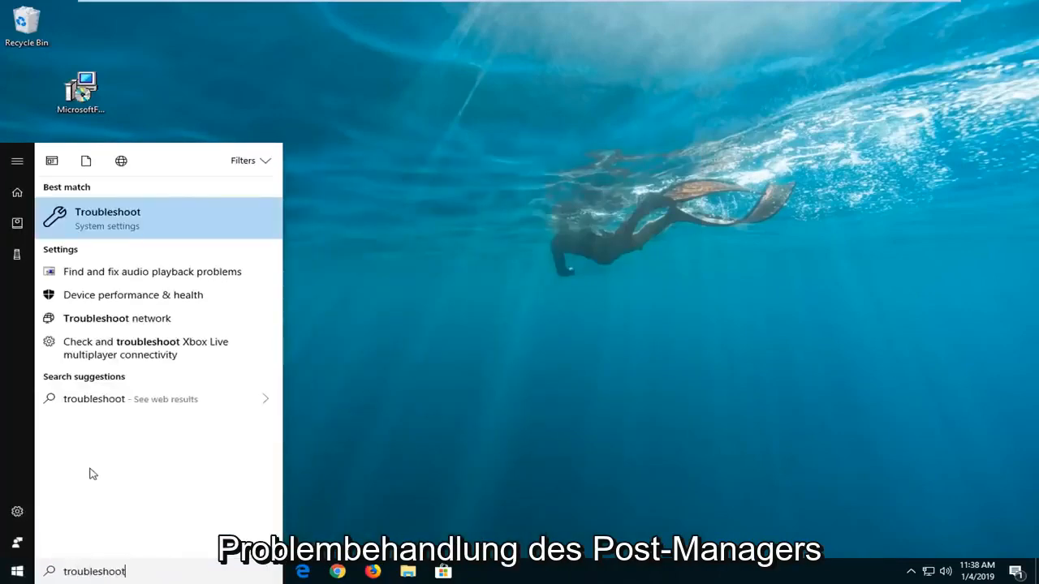
pyautogui.moveTo(118, 229)
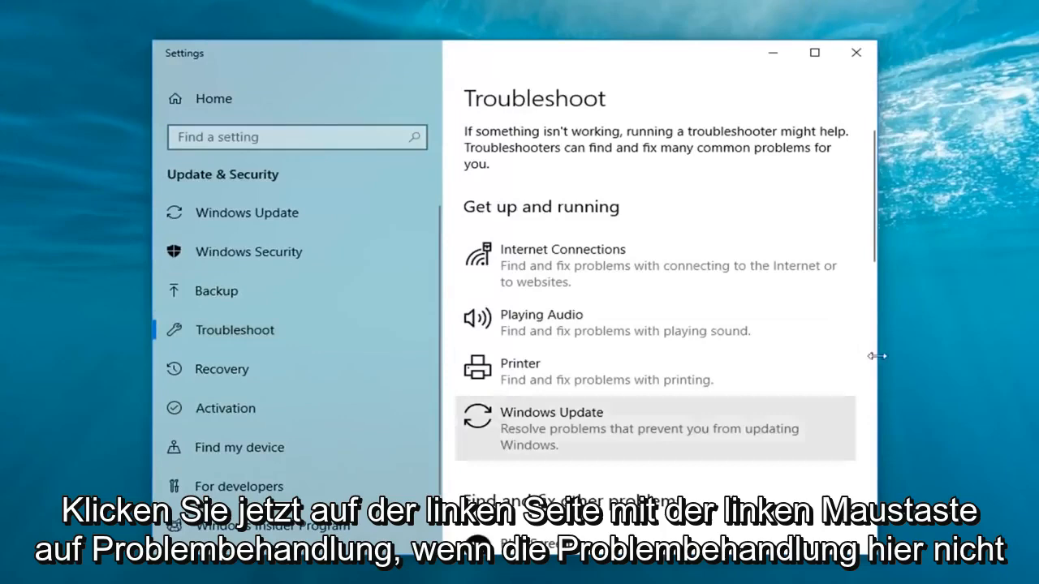
pyautogui.moveTo(702, 316)
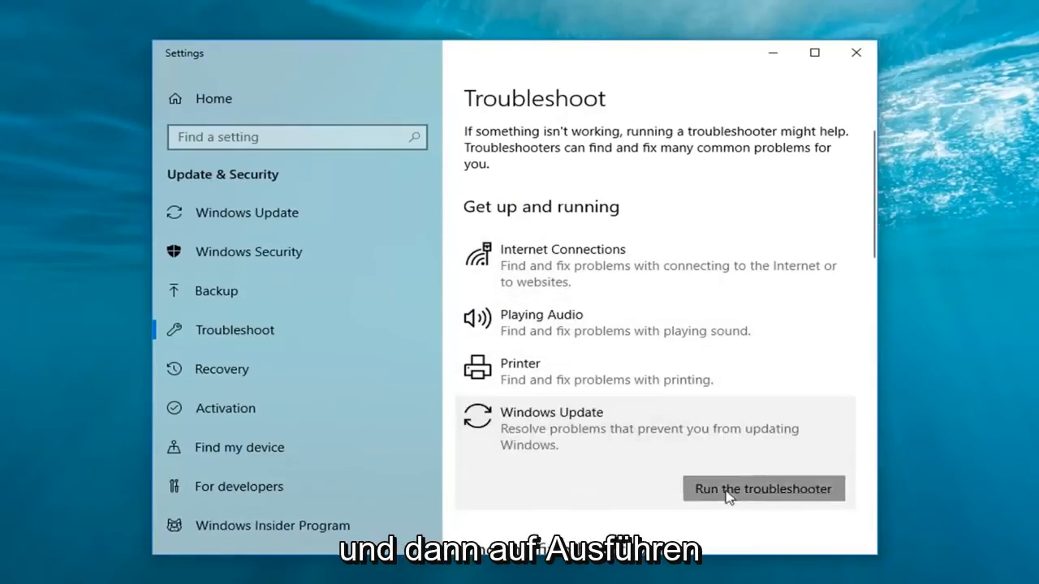
# - Run the Windows Update troubleshooter from the Troubleshoot page
pyautogui.click(762, 489)
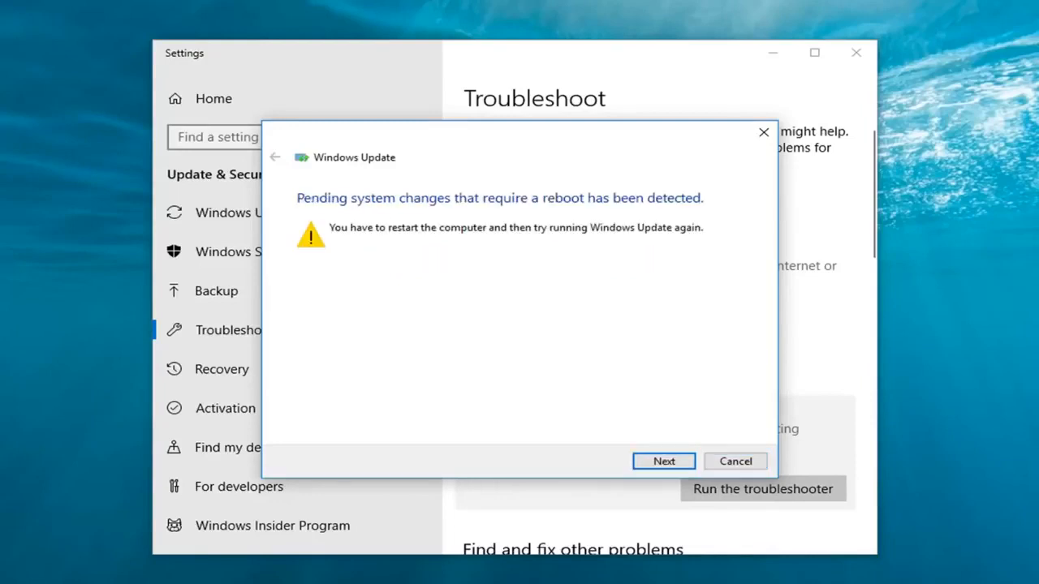
pyautogui.moveTo(414, 381)
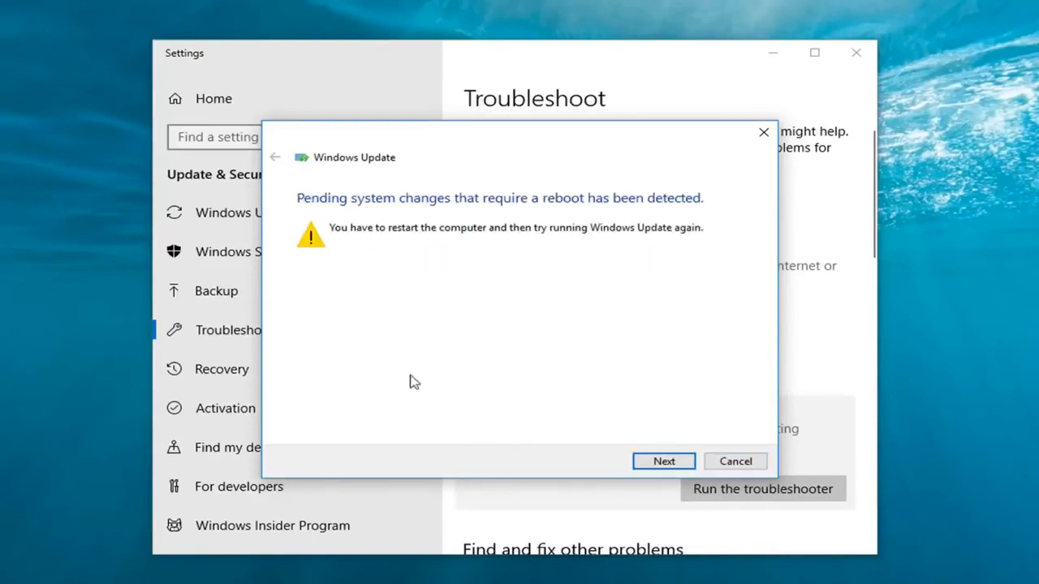
pyautogui.moveTo(406, 309)
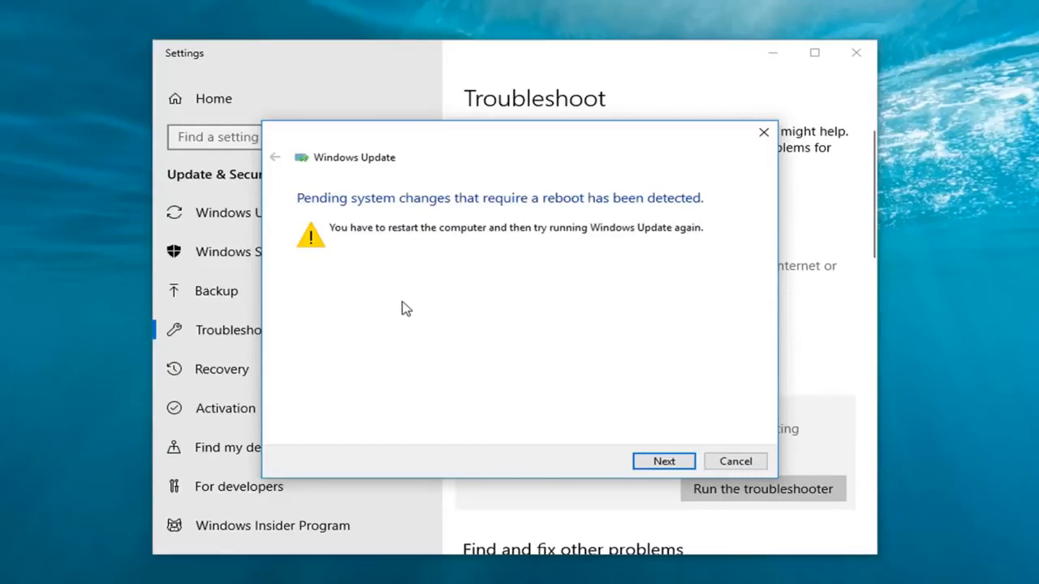
pyautogui.moveTo(430, 207)
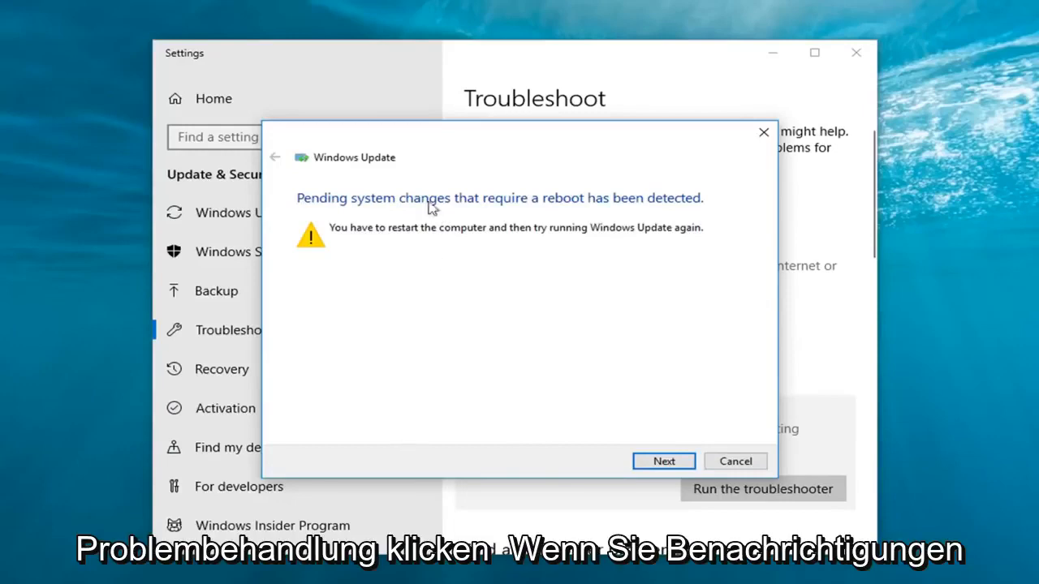
pyautogui.moveTo(495, 231)
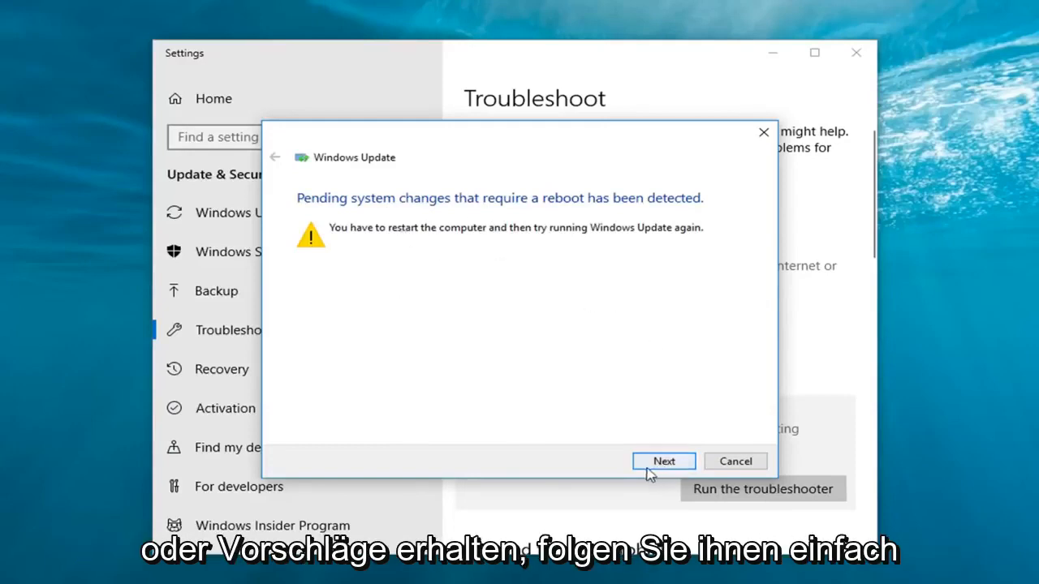
# - Continue past the pending-reboot warning to finish troubleshooting
pyautogui.click(663, 461)
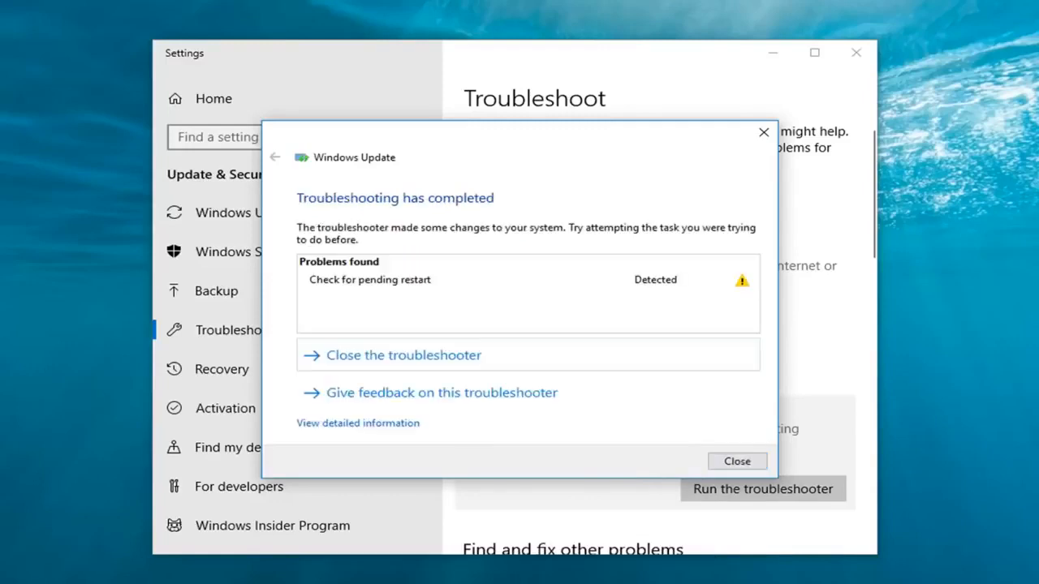
pyautogui.moveTo(398, 258)
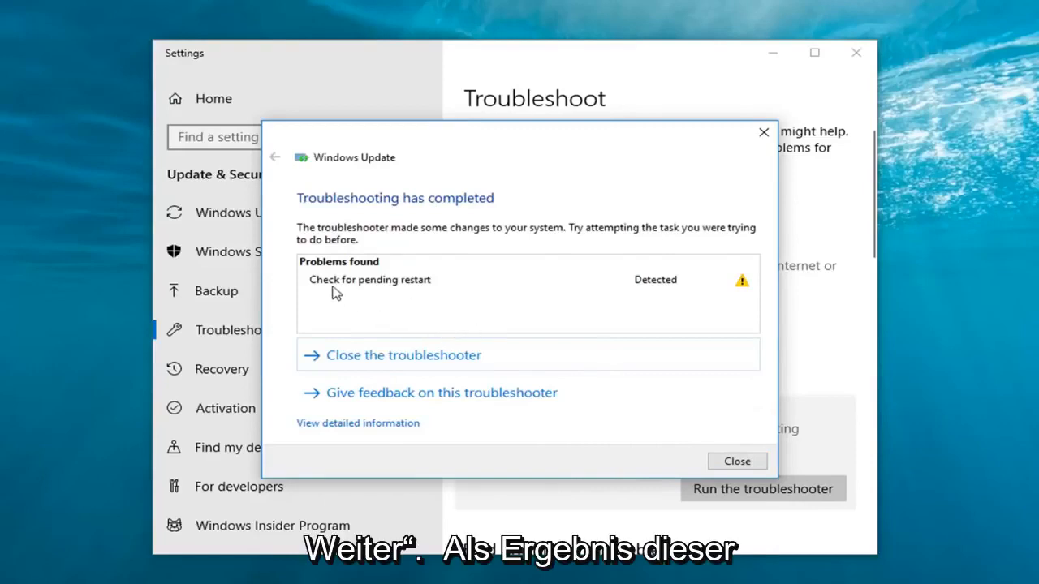
pyautogui.moveTo(341, 315)
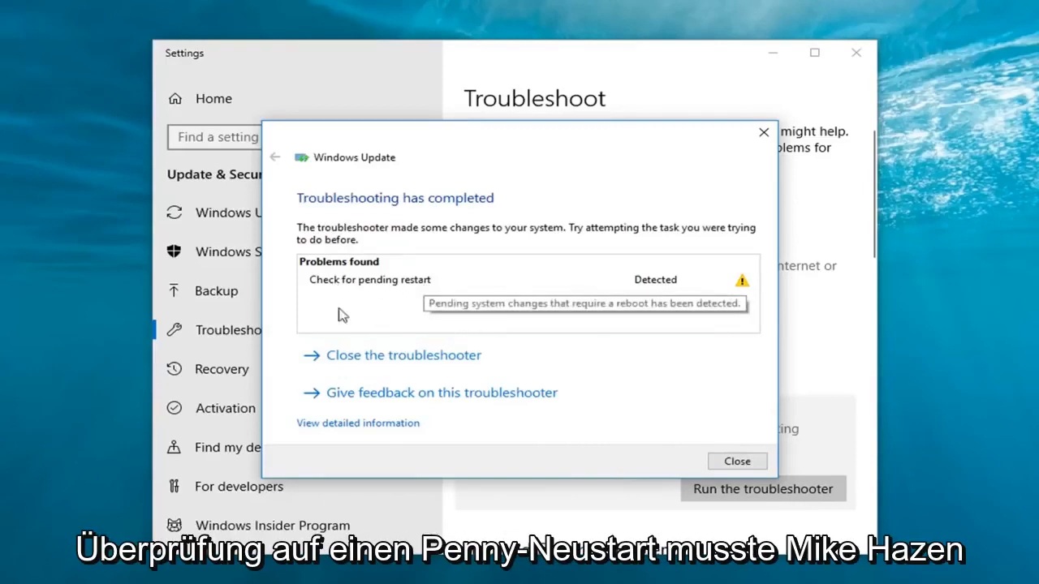
pyautogui.moveTo(389, 269)
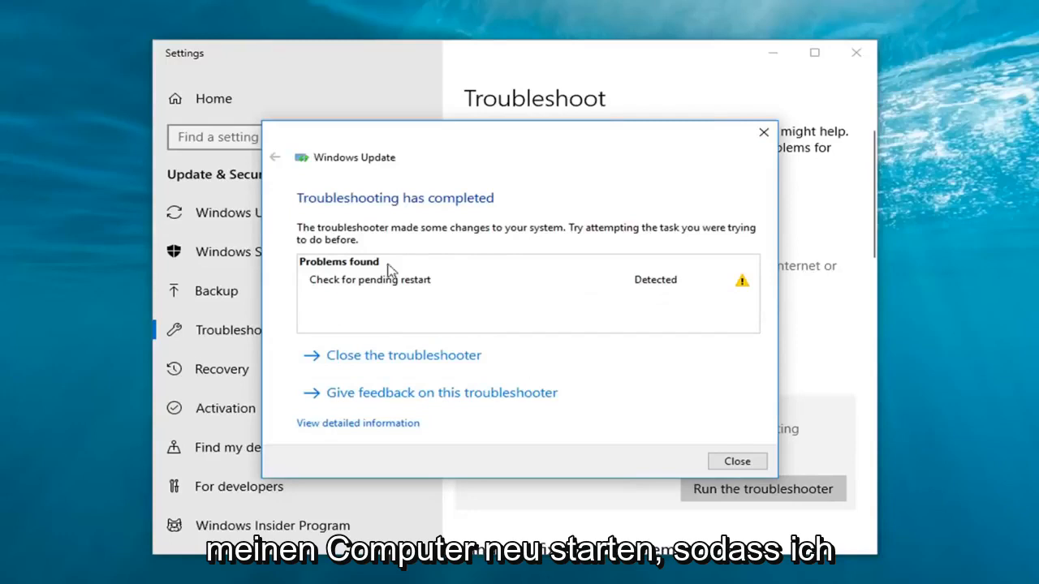
pyautogui.moveTo(858, 160)
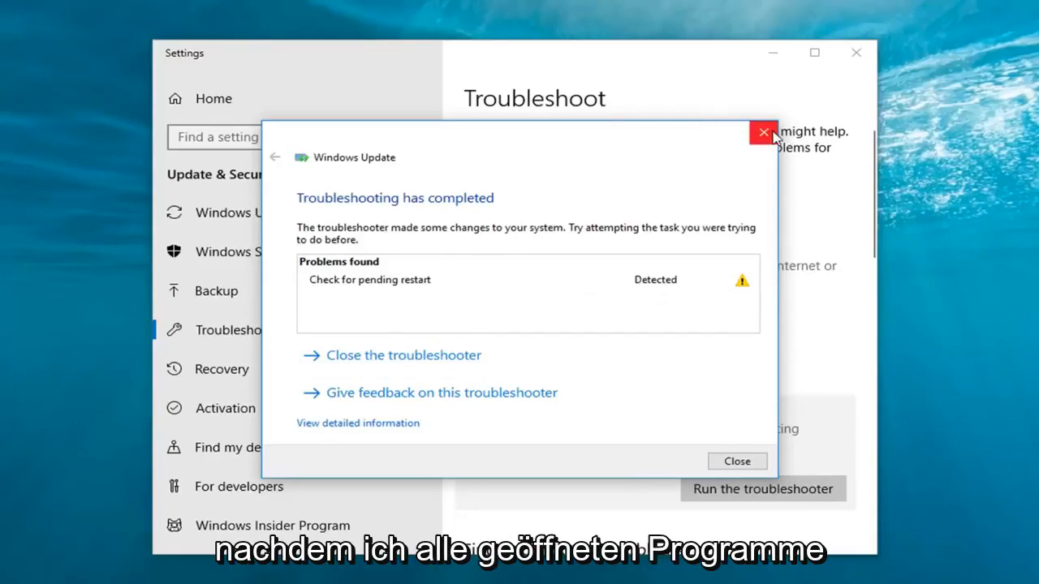
pyautogui.moveTo(763, 131)
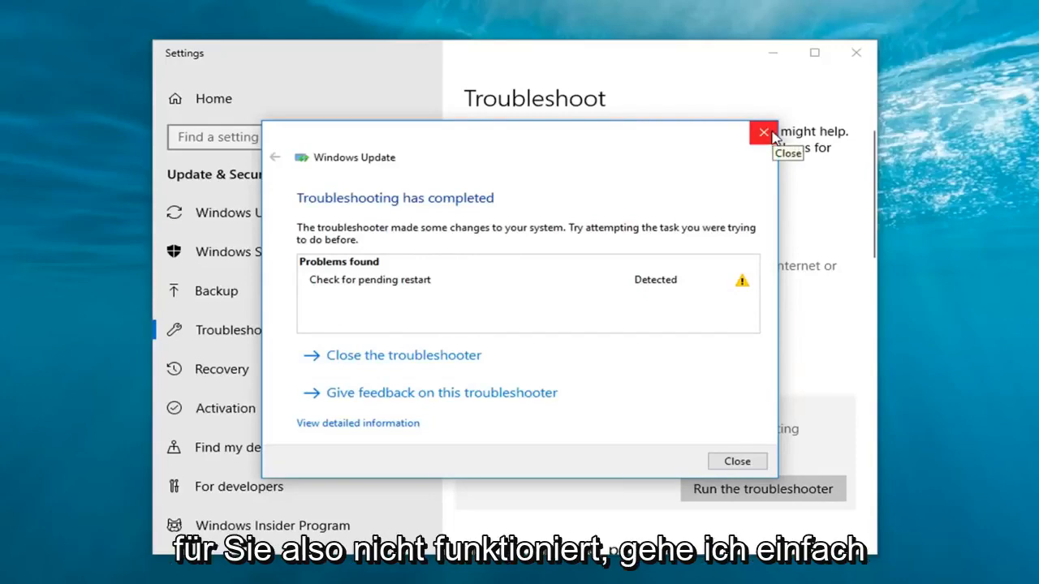
# - Close the finished Windows Update troubleshooter window
pyautogui.click(763, 132)
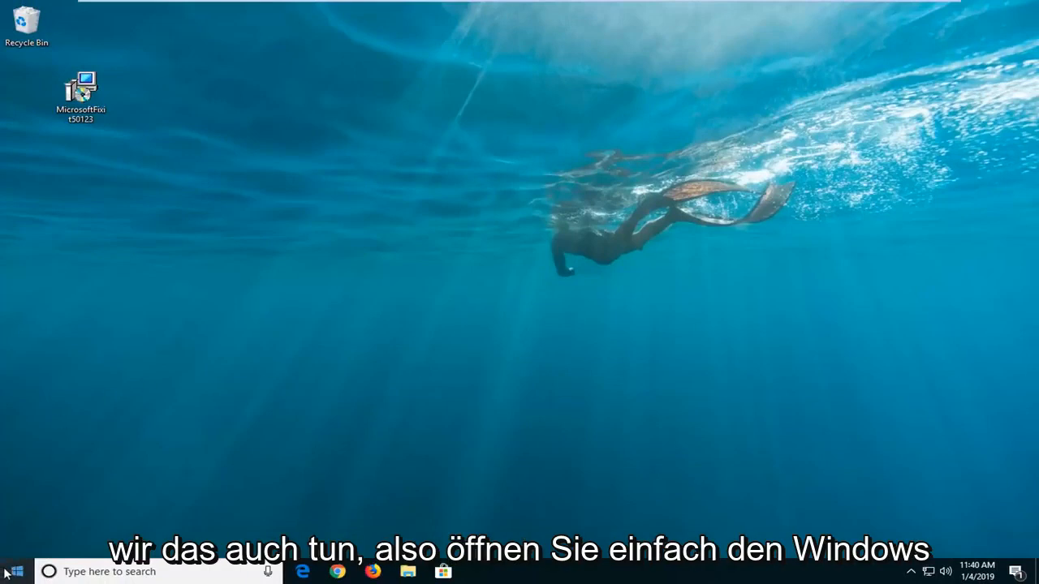
# - Search the Start menu for 'windo' and launch File Explorer
pyautogui.click(14, 571)
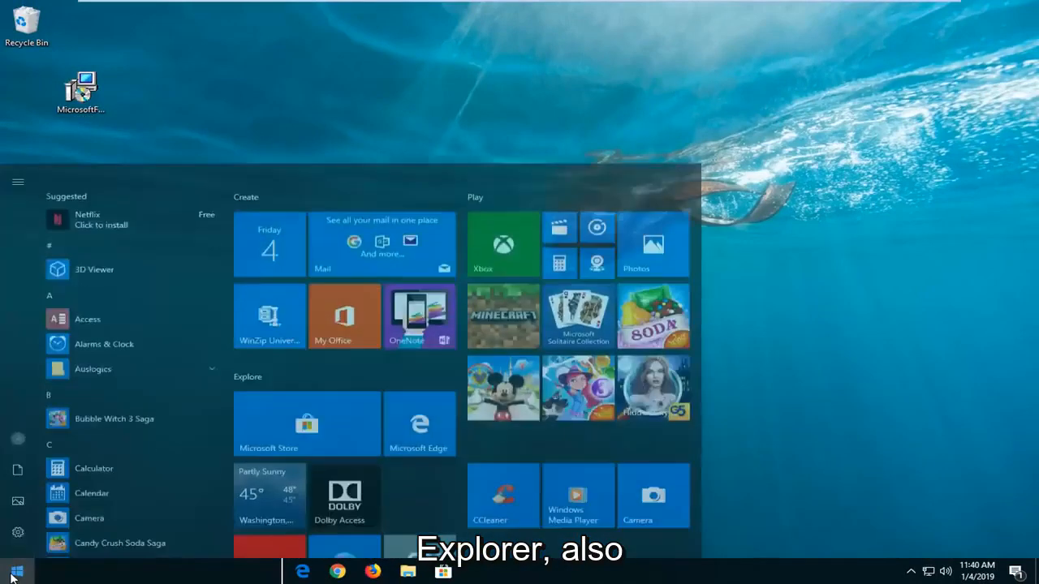
pyautogui.write('windo')
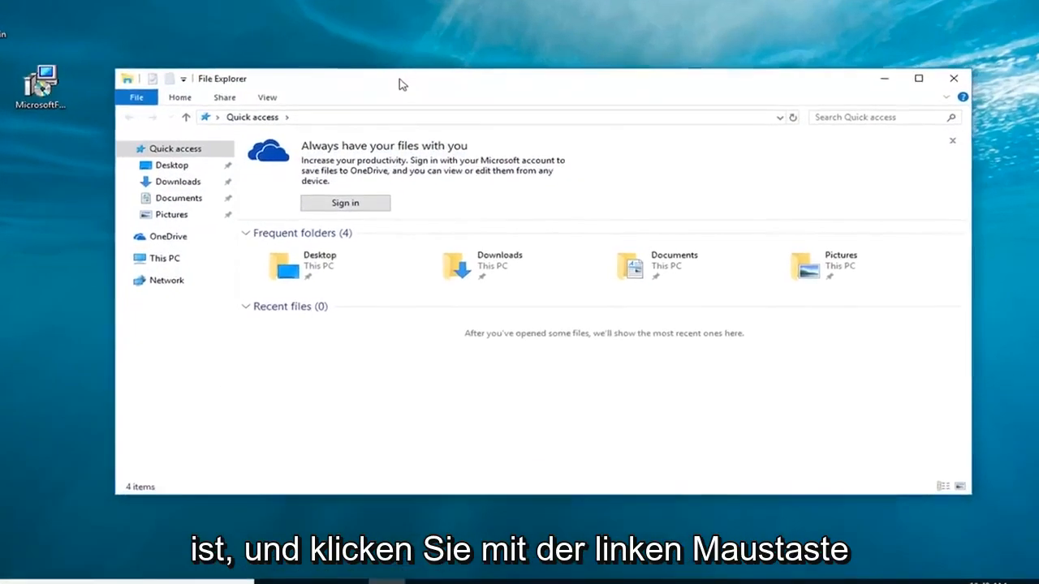
# - Navigate through This PC and Local Disk (C:) to C:\Windows\SoftwareDistribution
pyautogui.click(165, 258)
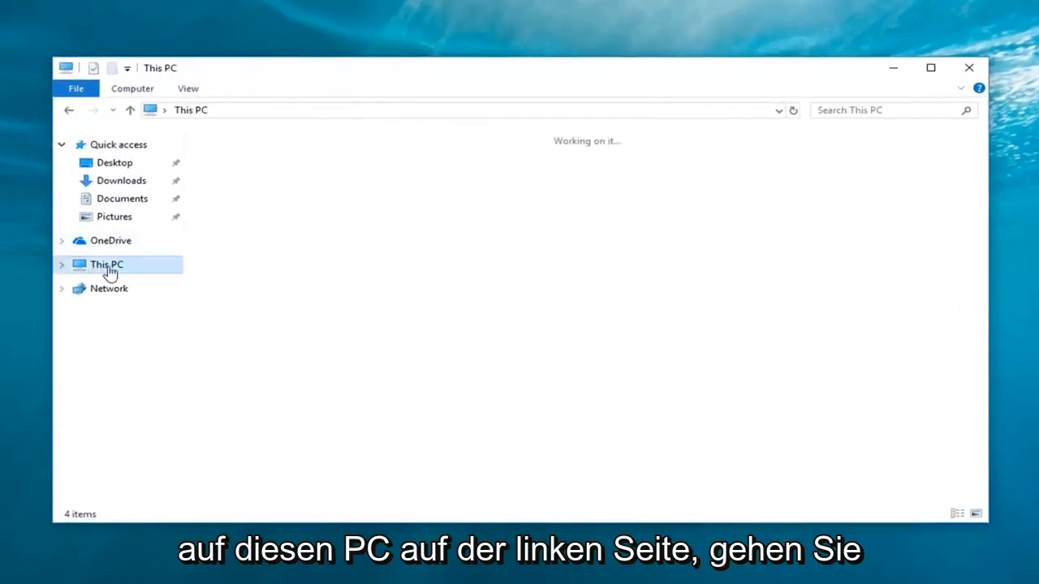
pyautogui.click(106, 264)
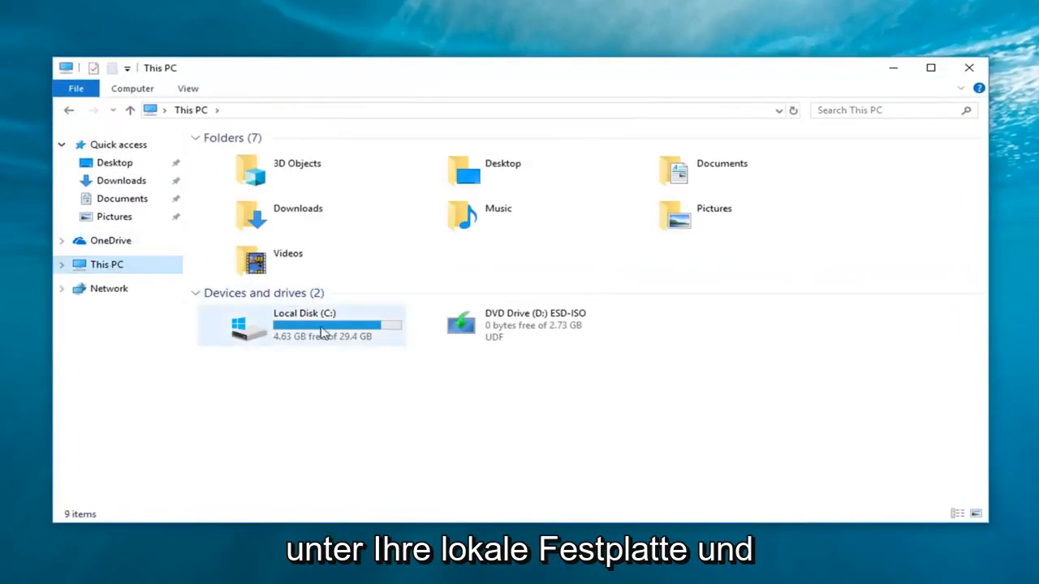
pyautogui.doubleClick(305, 324)
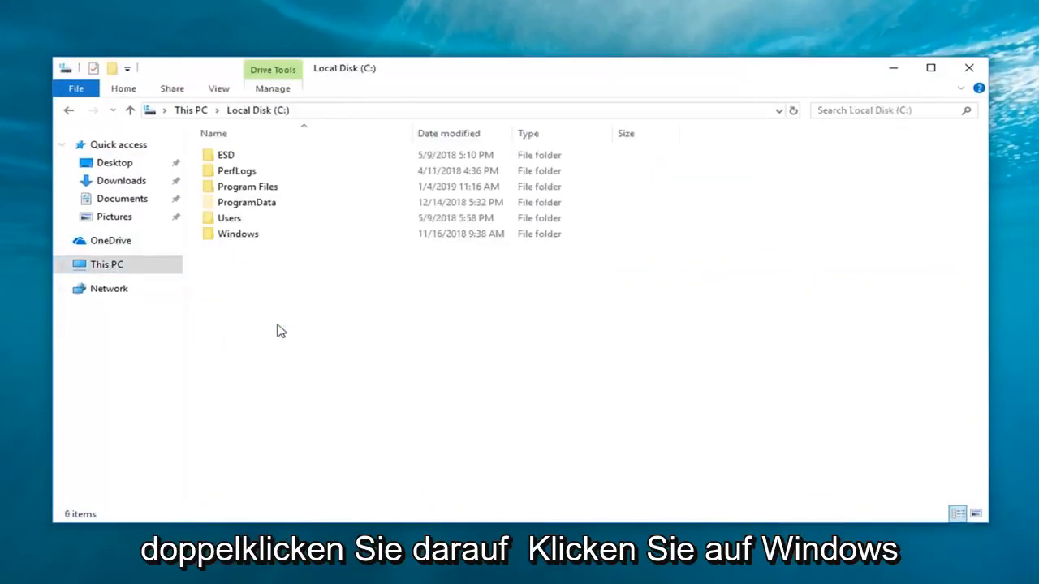
pyautogui.click(238, 234)
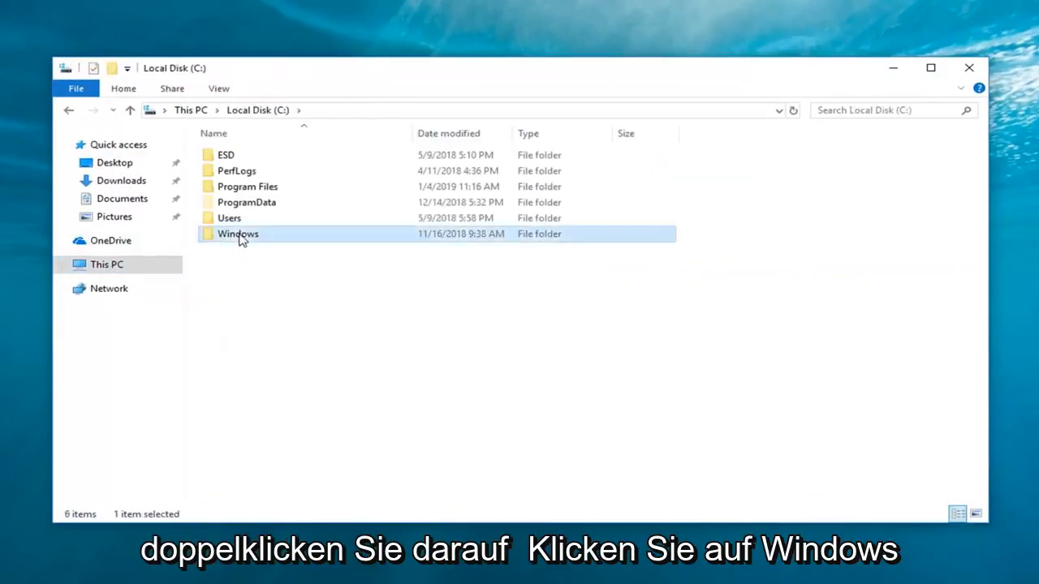
pyautogui.doubleClick(237, 234)
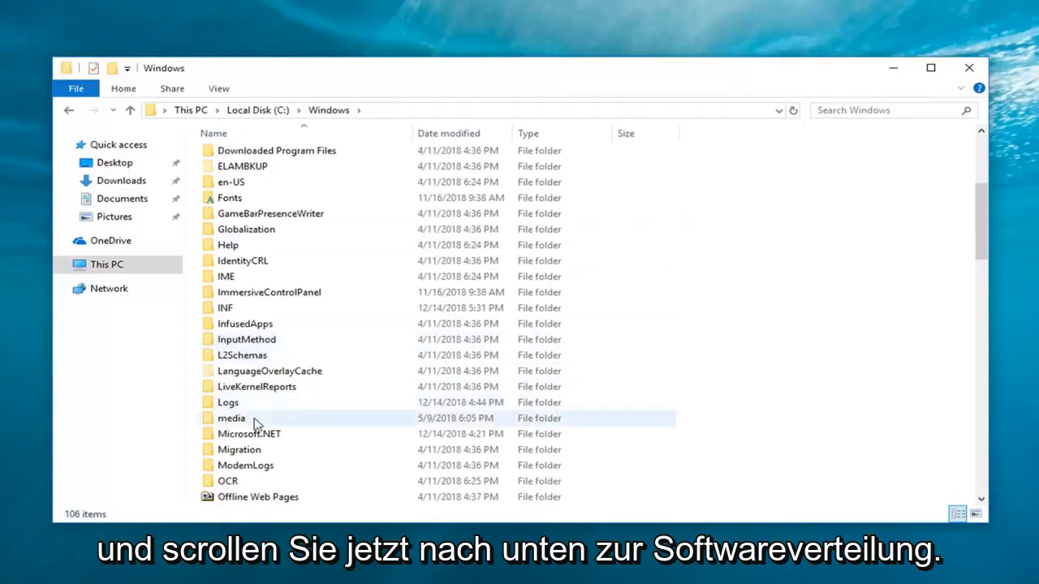
pyautogui.scroll(-3)
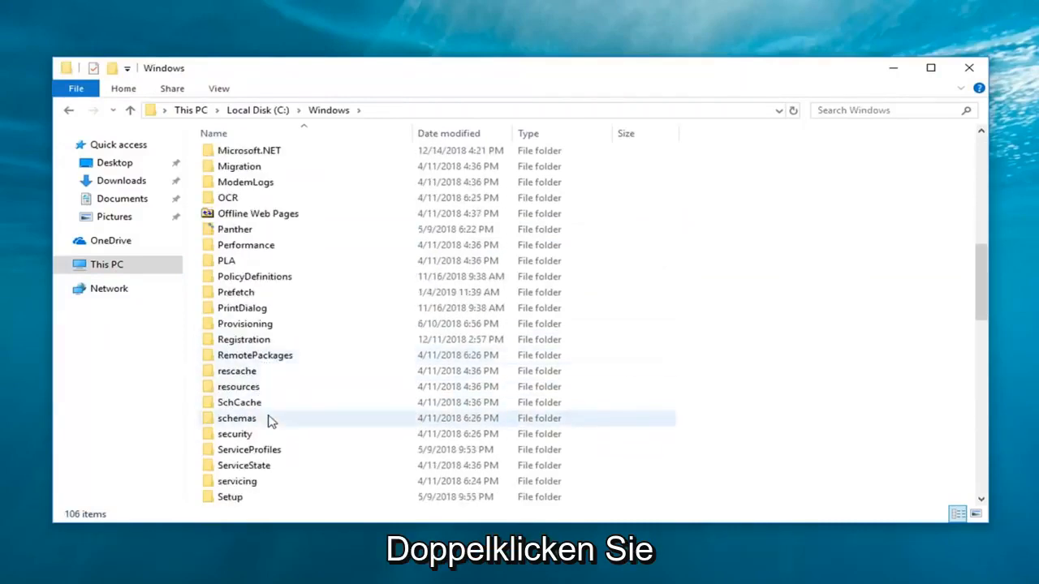
pyautogui.doubleClick(247, 418)
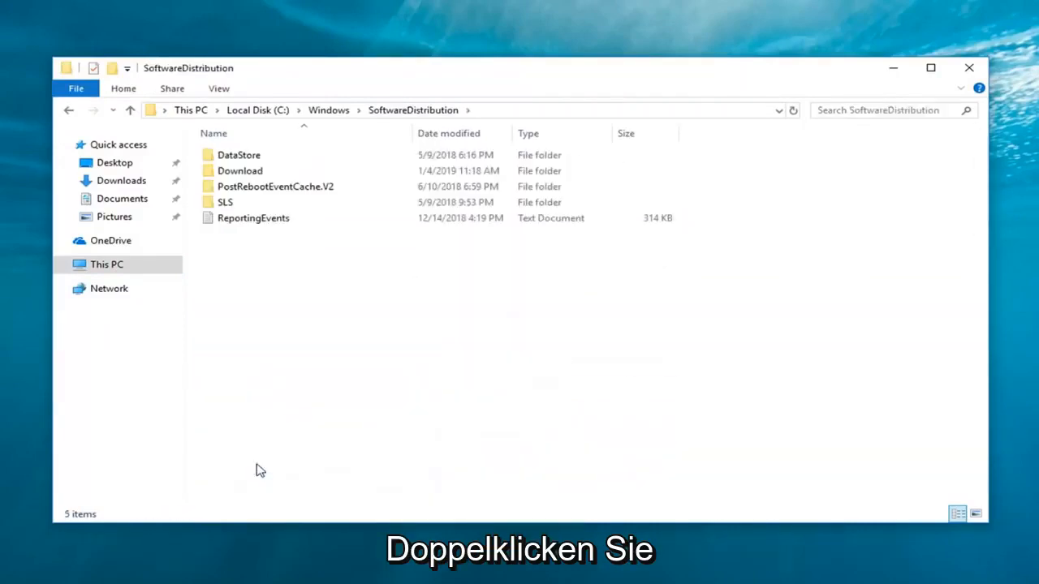
# - Open the Download folder and select its four subfolders
pyautogui.click(239, 170)
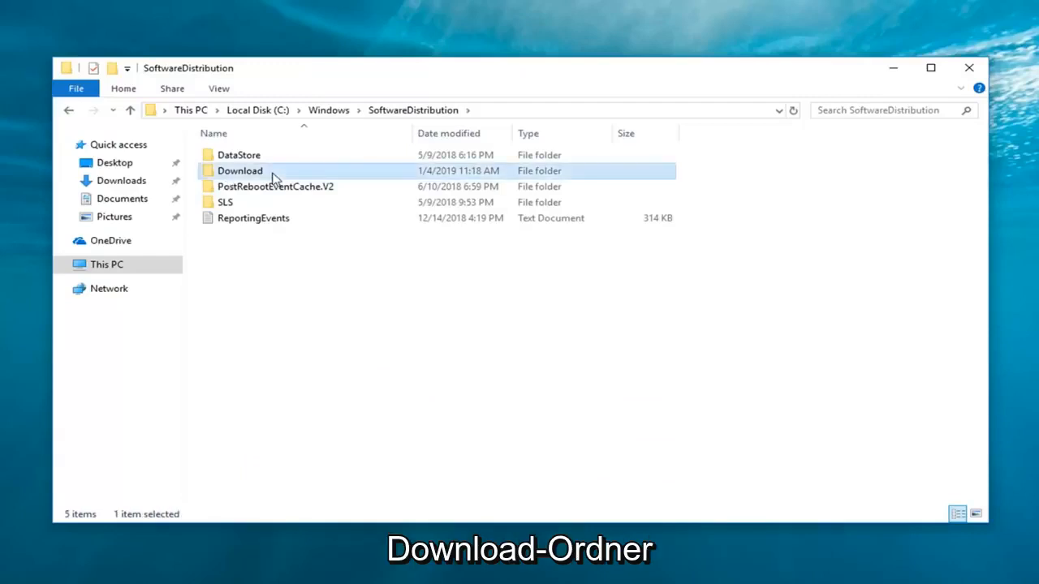
pyautogui.doubleClick(239, 171)
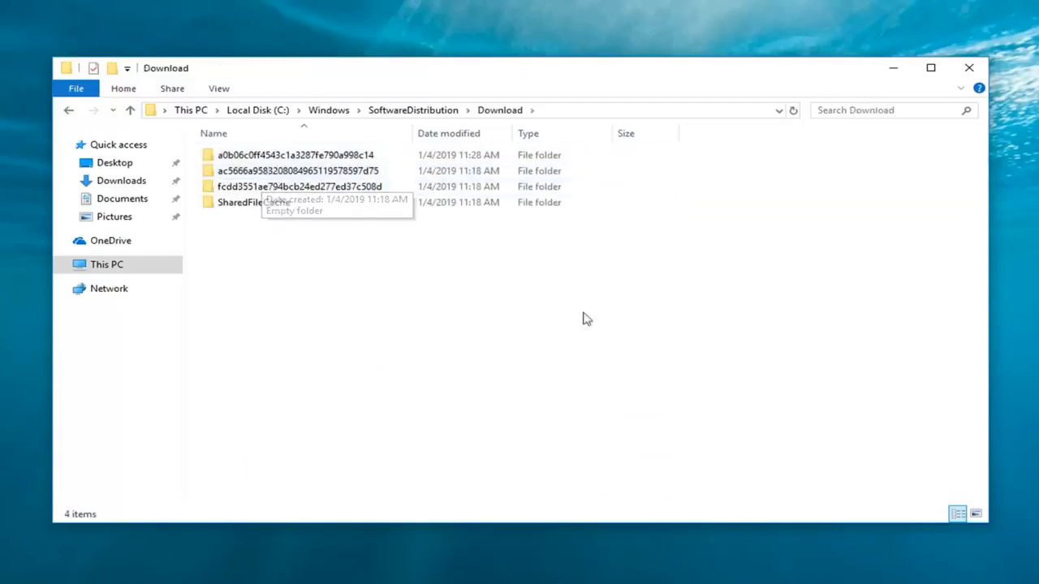
pyautogui.press('ctrl+a')
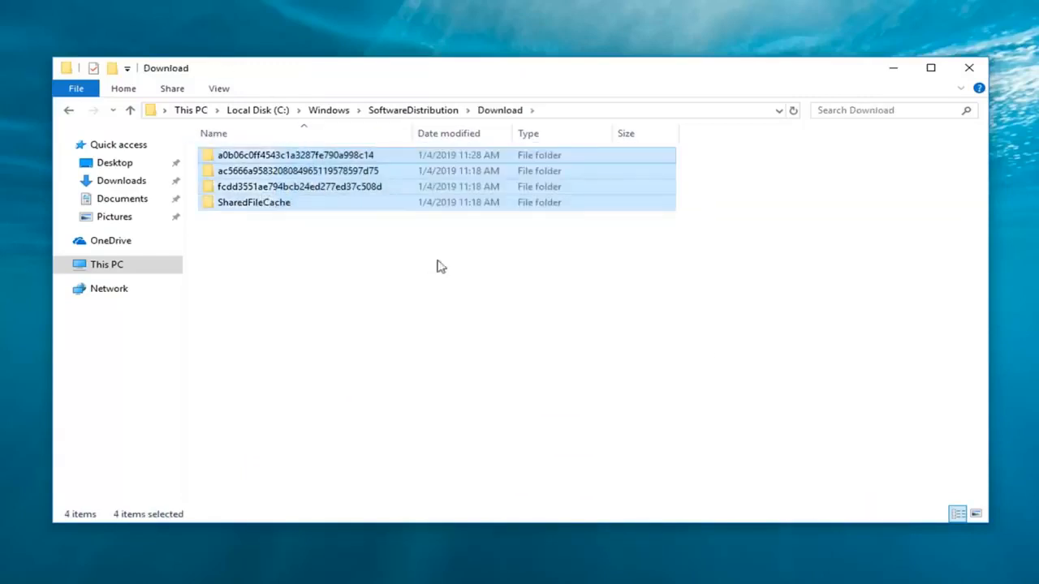
pyautogui.click(758, 351)
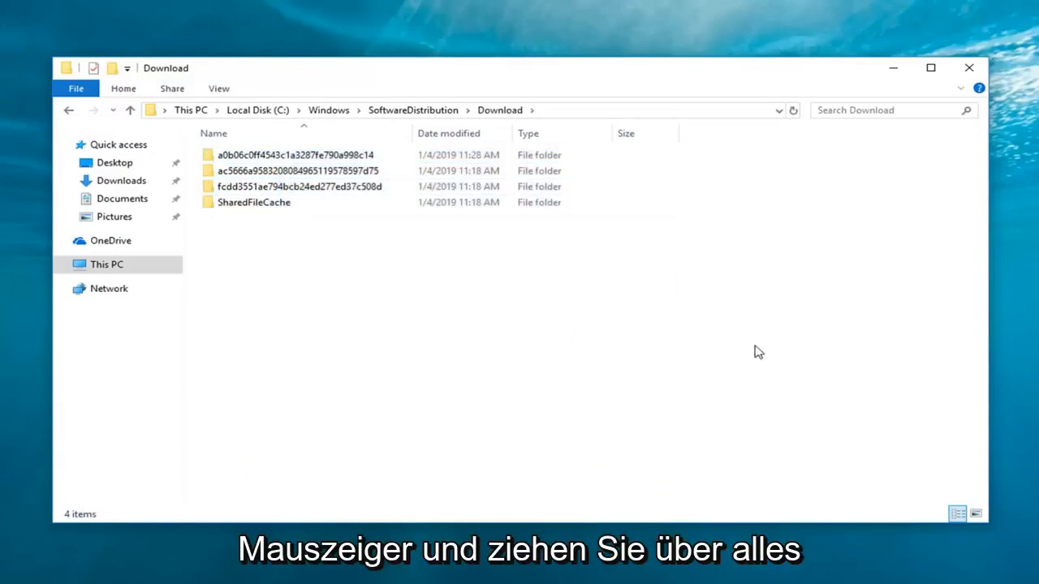
pyautogui.moveTo(324, 155); pyautogui.dragTo(325, 202)
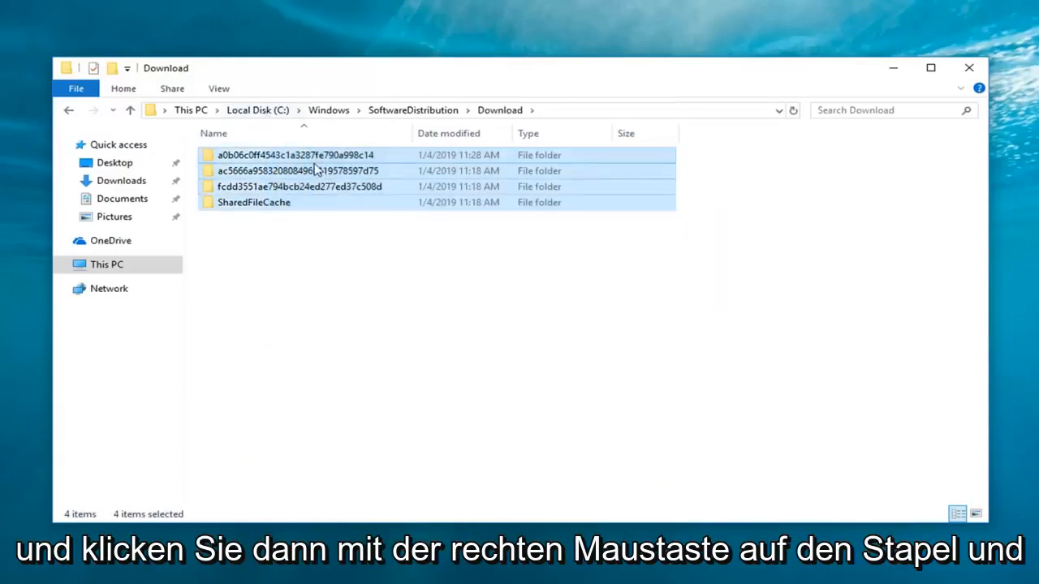
# - Delete the four selected Download subfolders to the Recycle Bin
pyautogui.rightClick(316, 170)
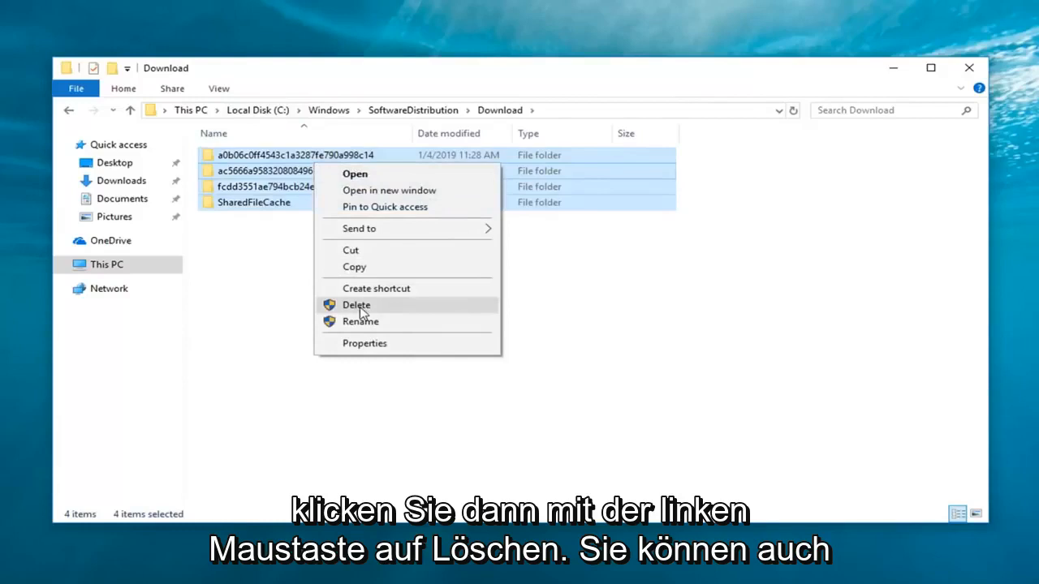
pyautogui.click(355, 304)
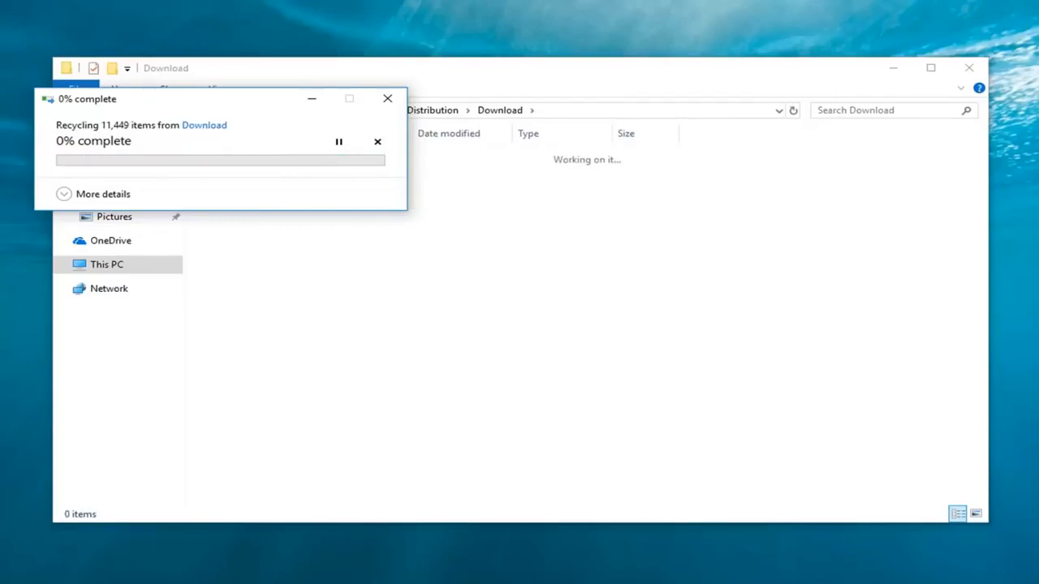
pyautogui.click(377, 141)
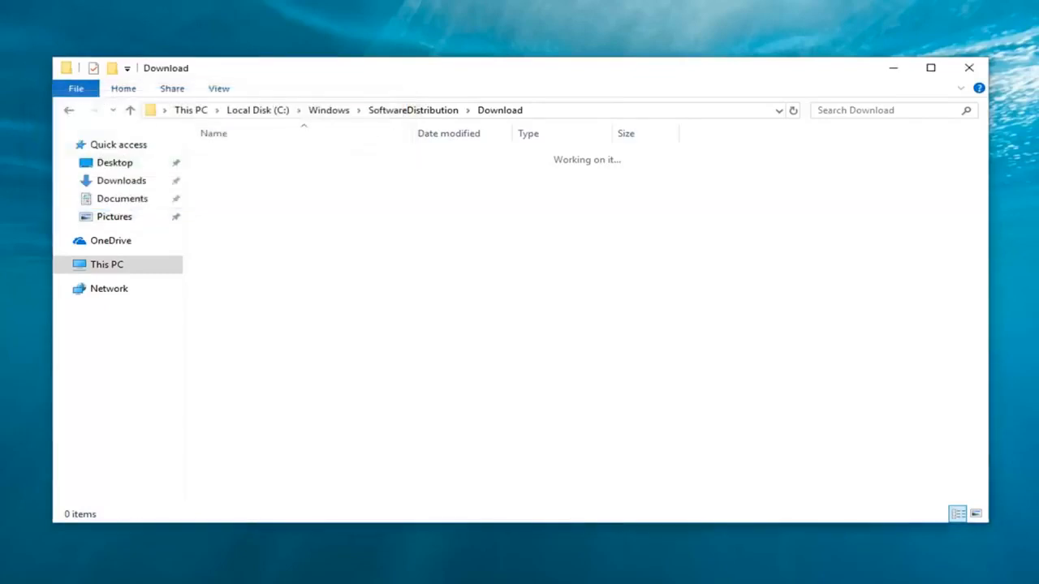